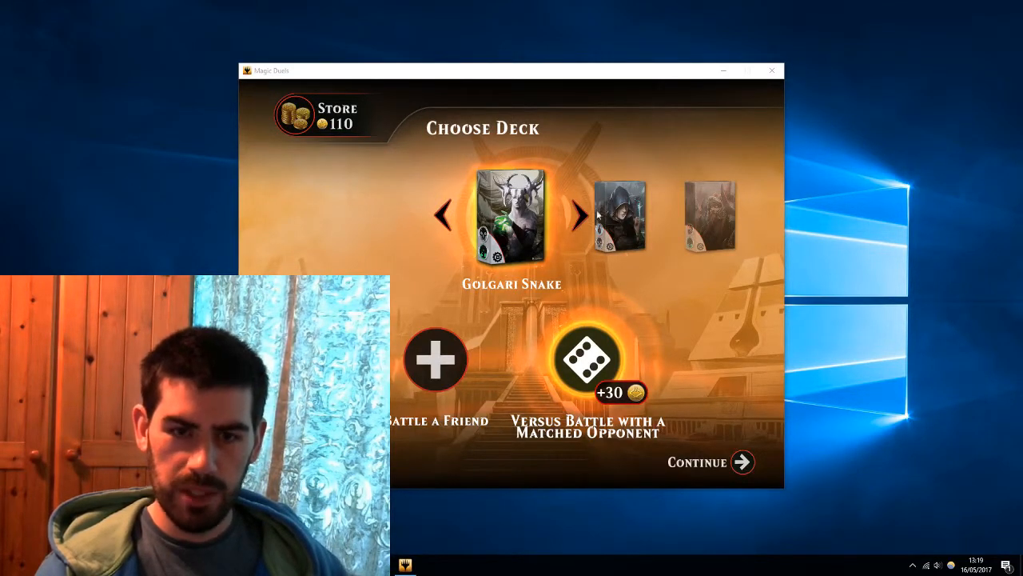
pyautogui.moveTo(543, 279)
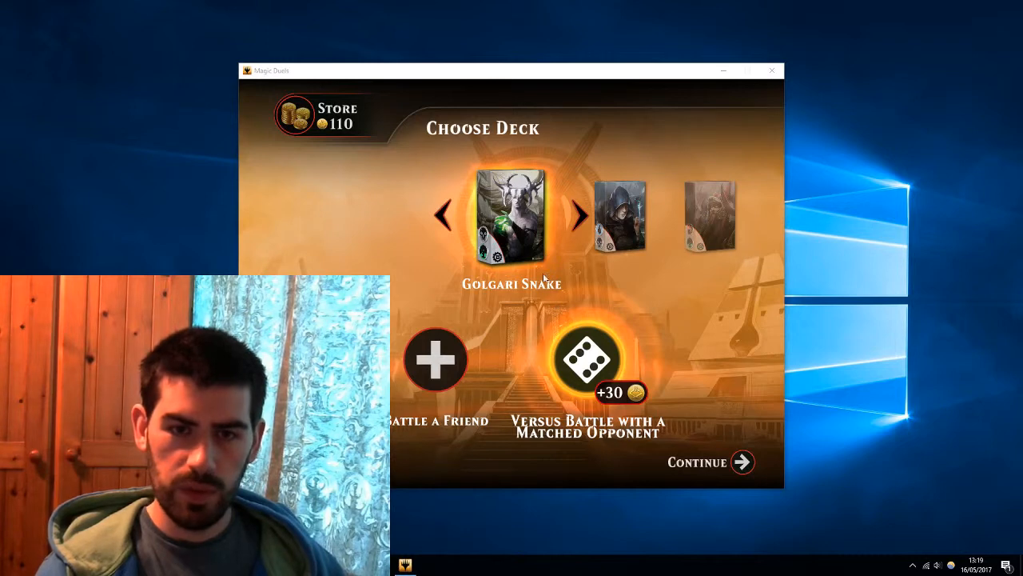
pyautogui.moveTo(703, 375)
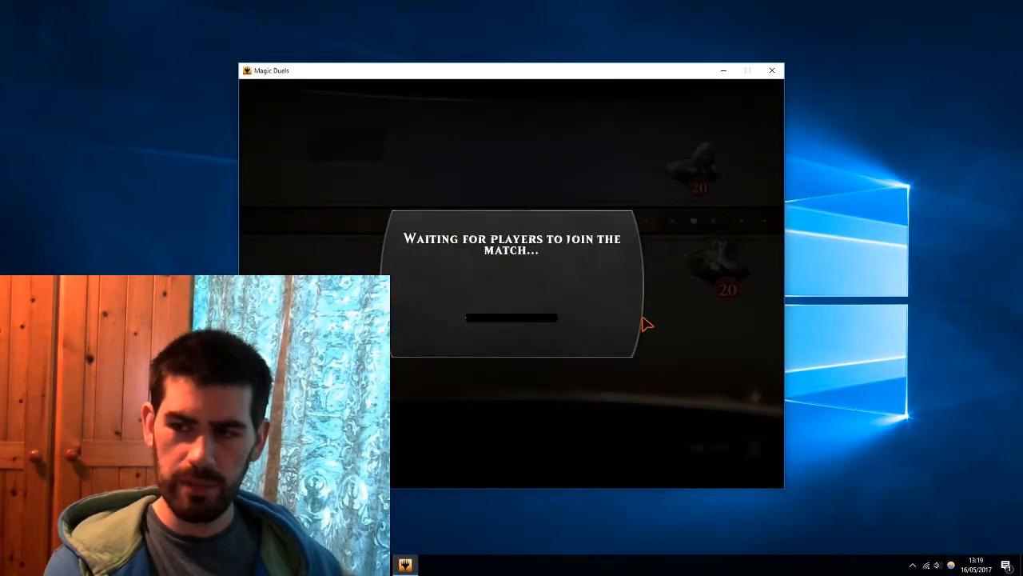
pyautogui.moveTo(663, 278)
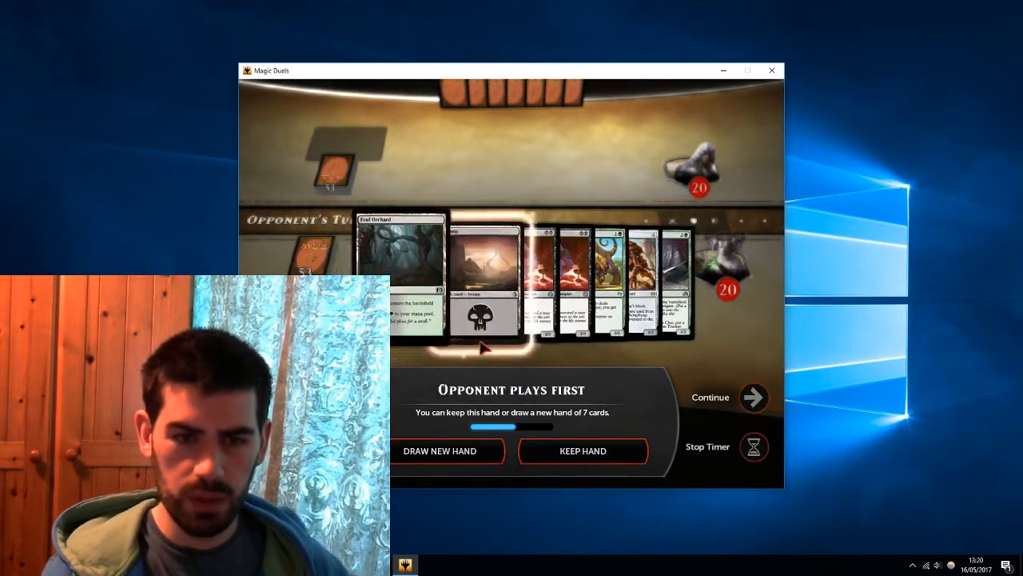
# Step: Keep the opening hand on the mulligan screen and proceed to your main phase
pyautogui.click(582, 451)
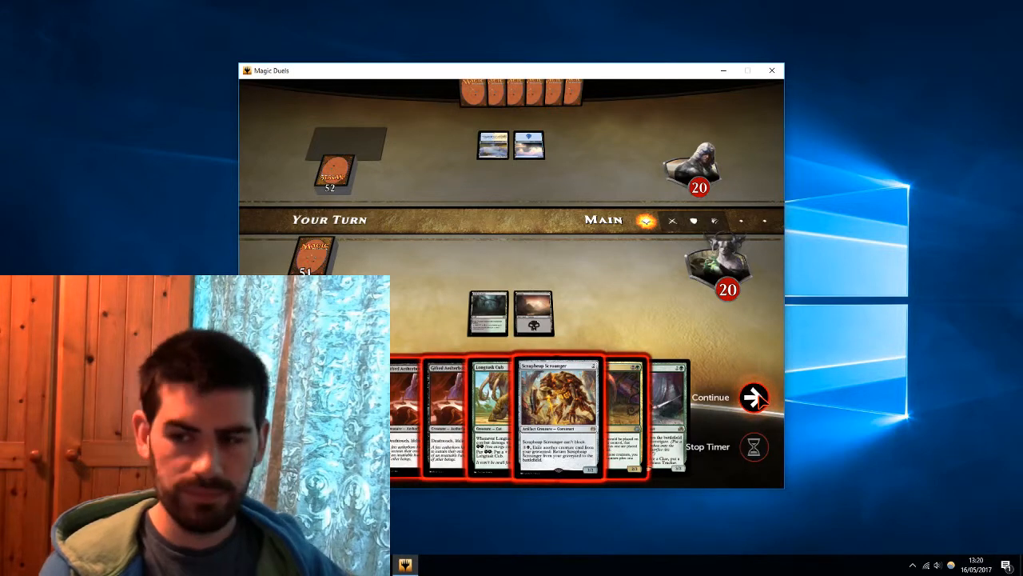
# Step: Continue through your turns, reaching three lands and a first creature on the battlefield
pyautogui.click(751, 397)
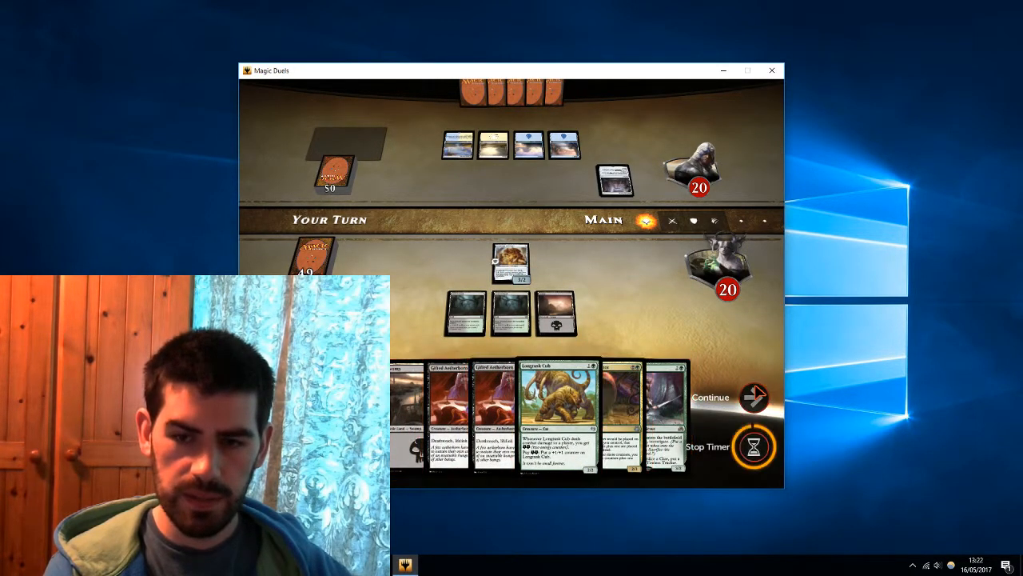
# Step: Continue into combat with a second creature out, attacking the opponent down to 17 life
pyautogui.click(751, 396)
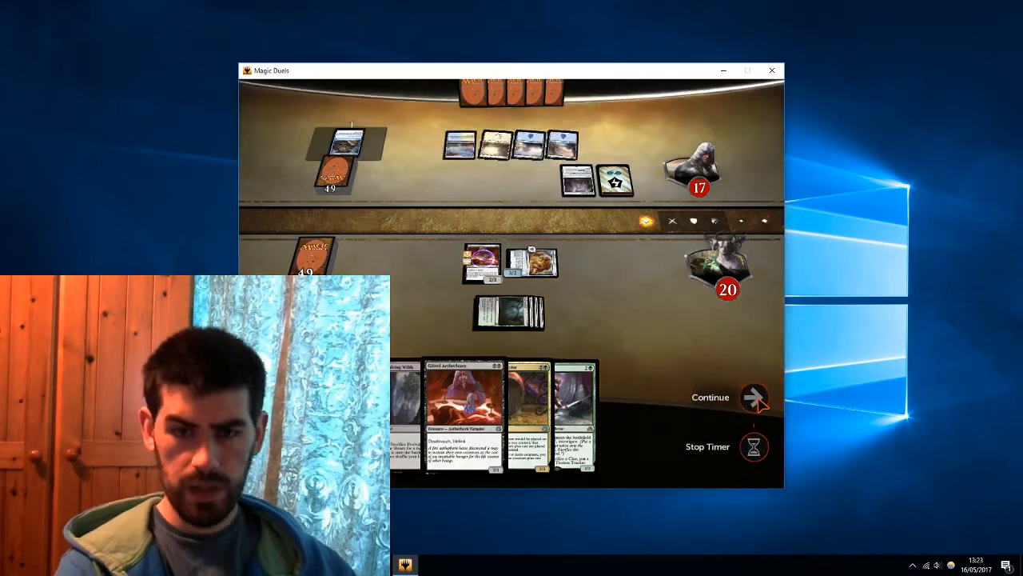
# Step: Pass the turn to the opponent, then advance your next turn to the Attack phase with four lands
pyautogui.click(752, 396)
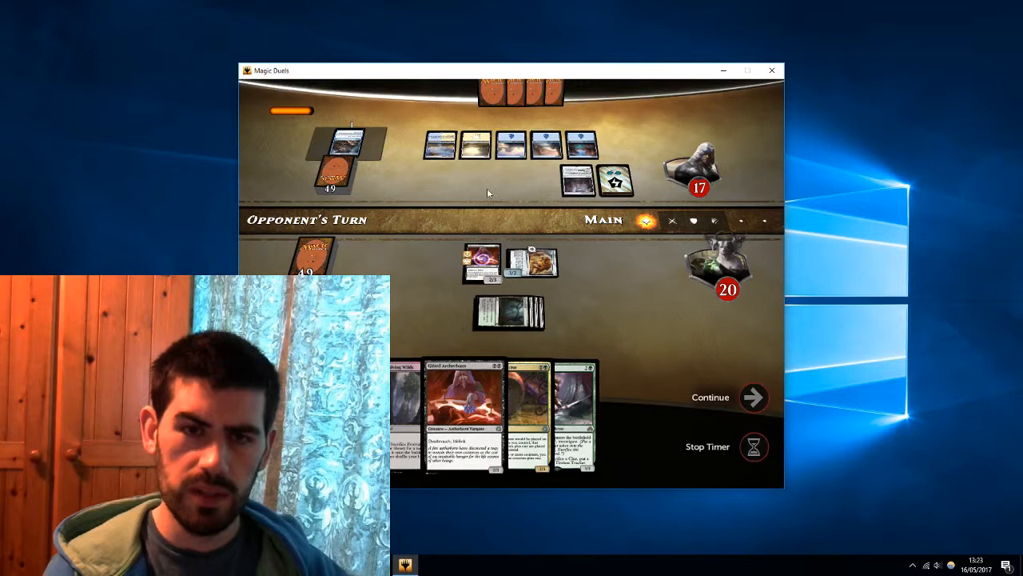
pyautogui.click(752, 446)
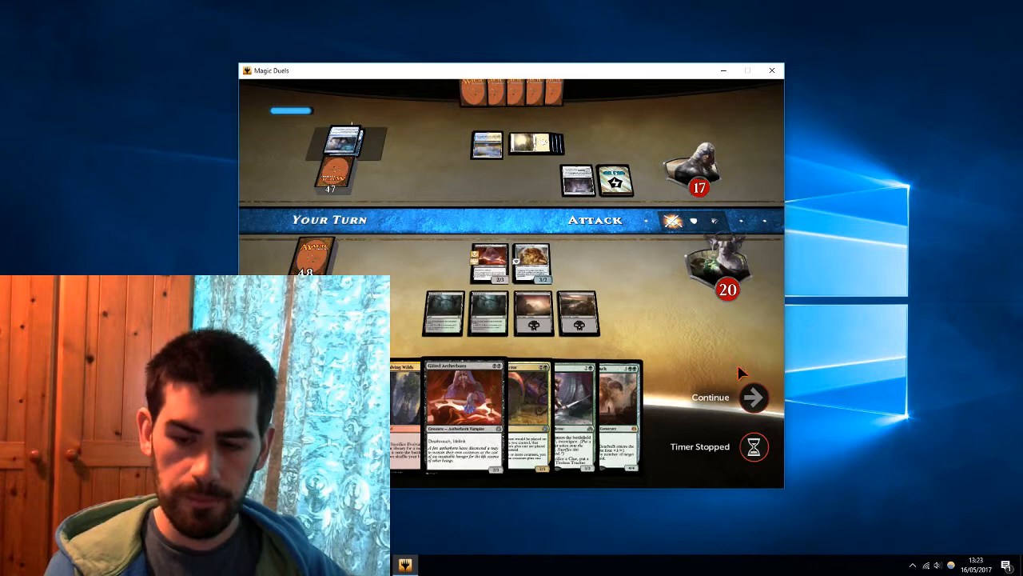
# Step: Send a creature at the opponent, dropping them to 14, with the Evolving Wilds search opening
pyautogui.moveTo(490, 264); pyautogui.dragTo(576, 179)
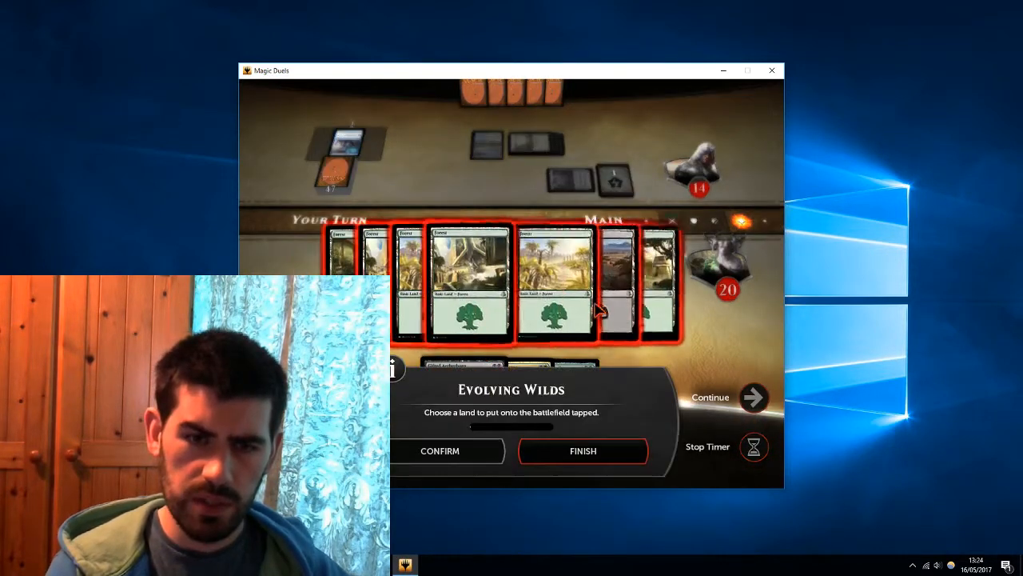
# Step: Choose the Swamp from the Evolving Wilds list, confirm it, and pass to the opponent's turn
pyautogui.click(552, 279)
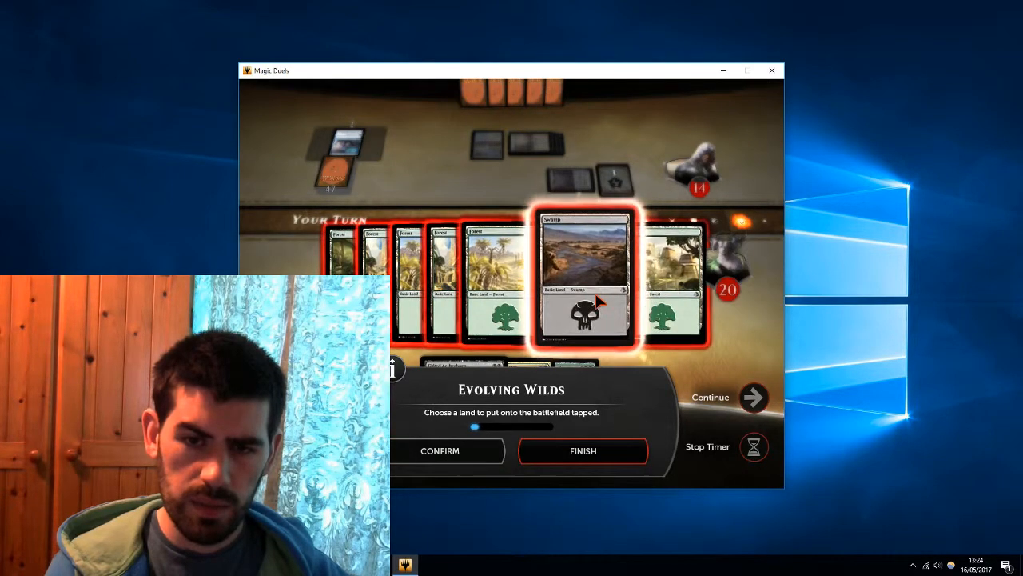
pyautogui.click(439, 451)
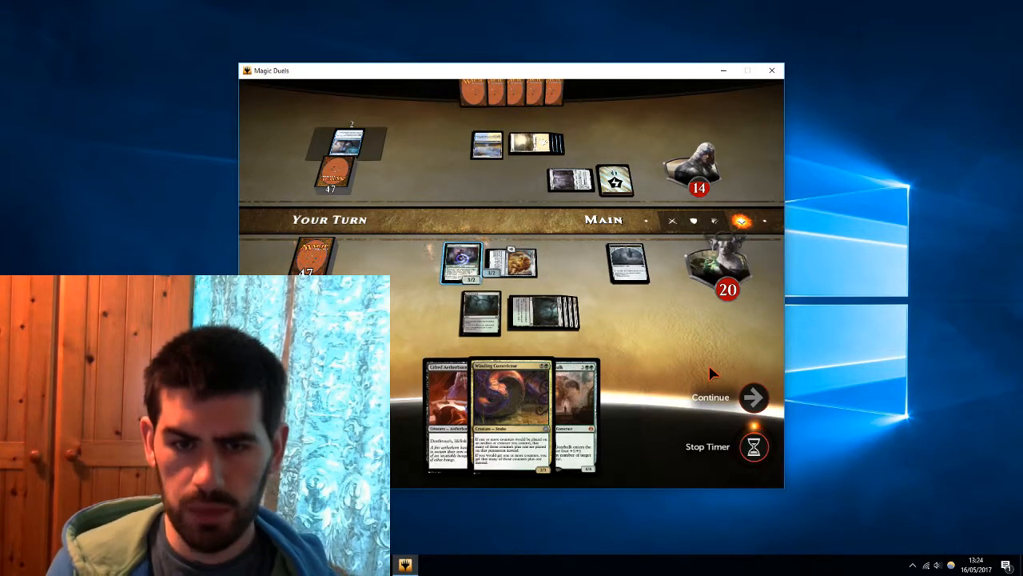
pyautogui.click(752, 397)
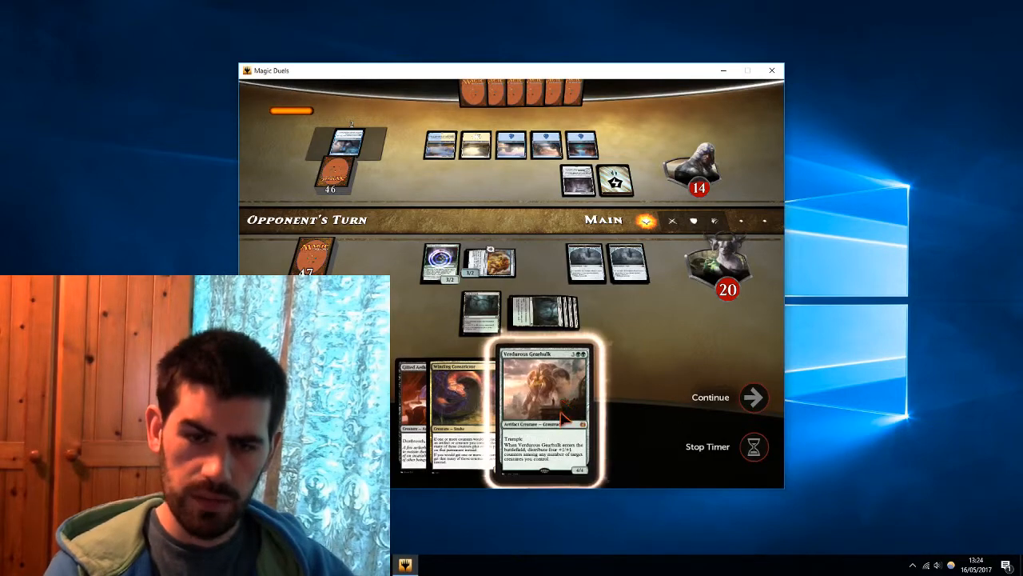
# Step: Let the opponent's turn proceed, then declare two creatures attacking the opponent at 14 life
pyautogui.click(544, 413)
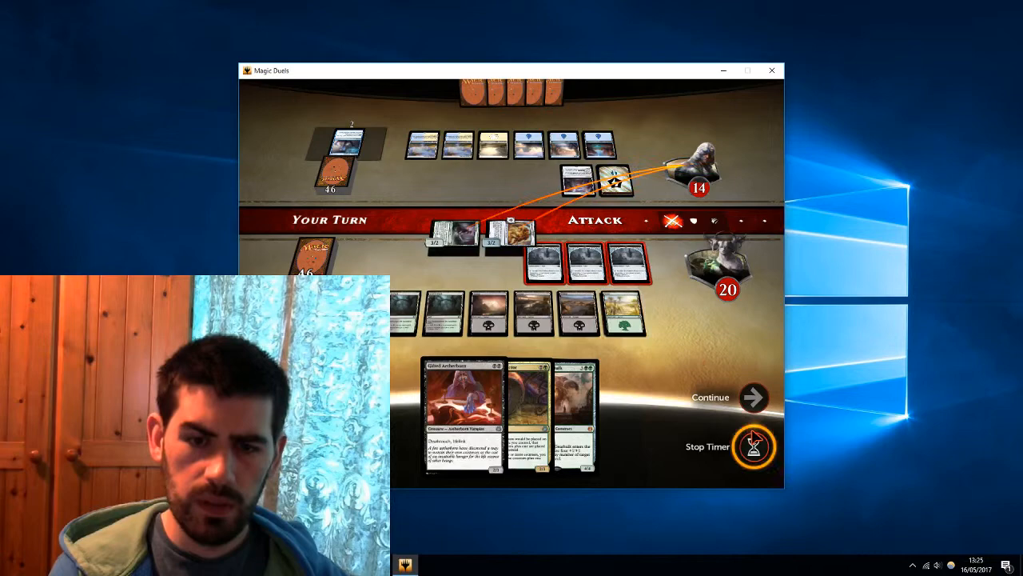
# Step: Confirm the two attackers and hold priority through Cast Out, leaving the opponent at 11 life
pyautogui.click(752, 446)
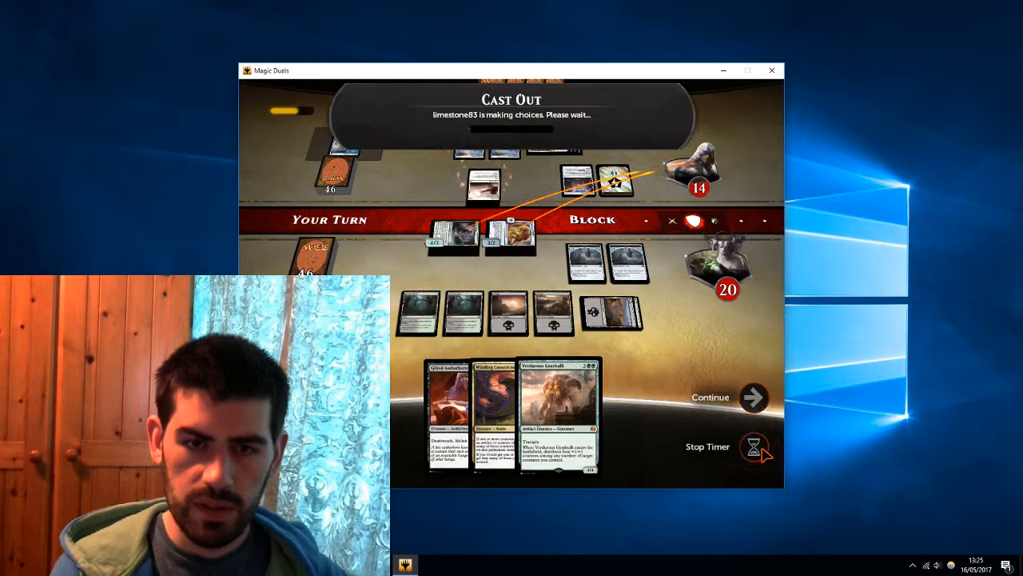
pyautogui.click(753, 448)
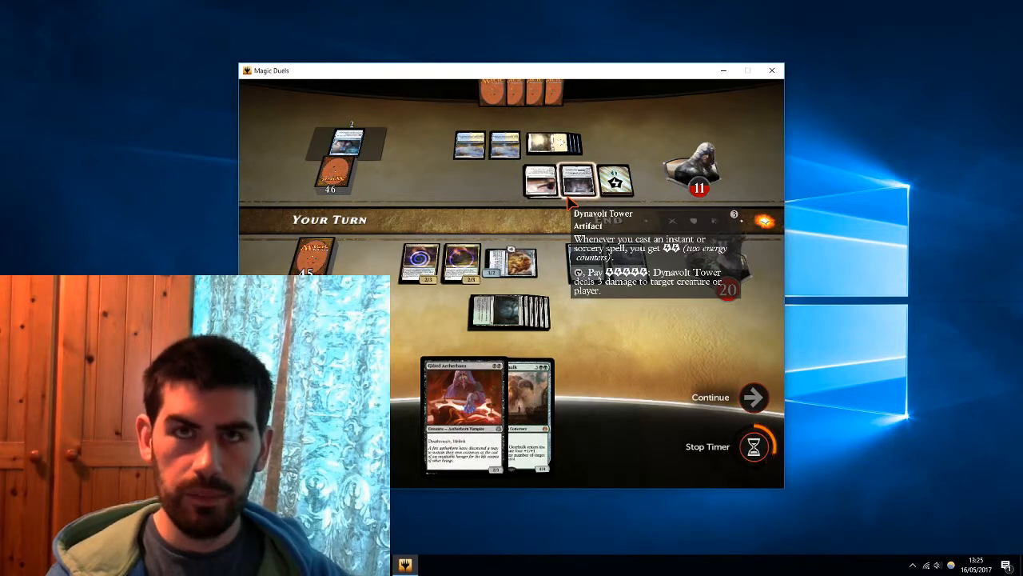
# Step: Continue playing cards and attacking over the next turns until the opponent is at 6 life
pyautogui.click(709, 396)
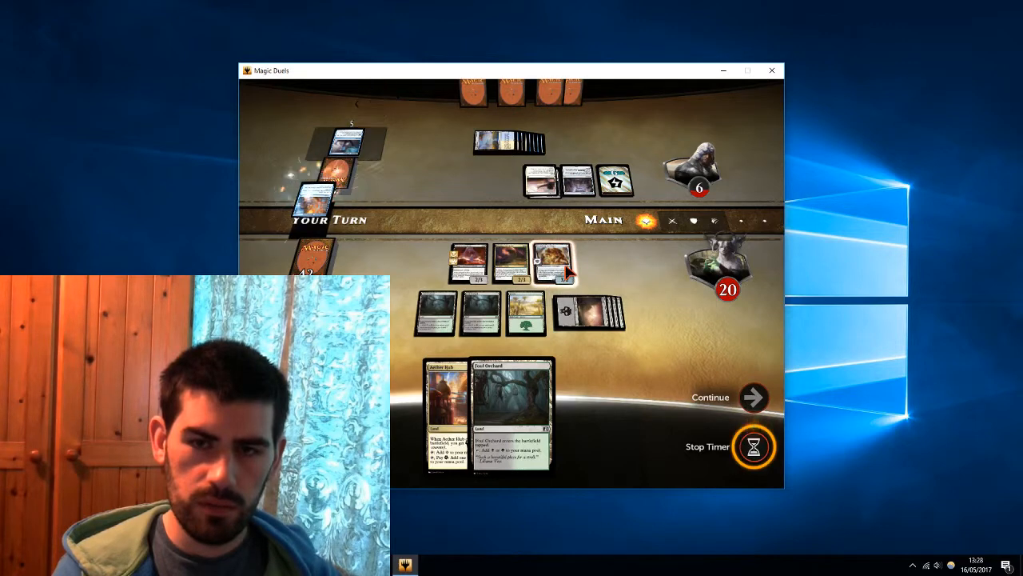
# Step: Cast a card from hand, move to combat and confirm attackers, leaving the opponent at 1 life
pyautogui.click(752, 446)
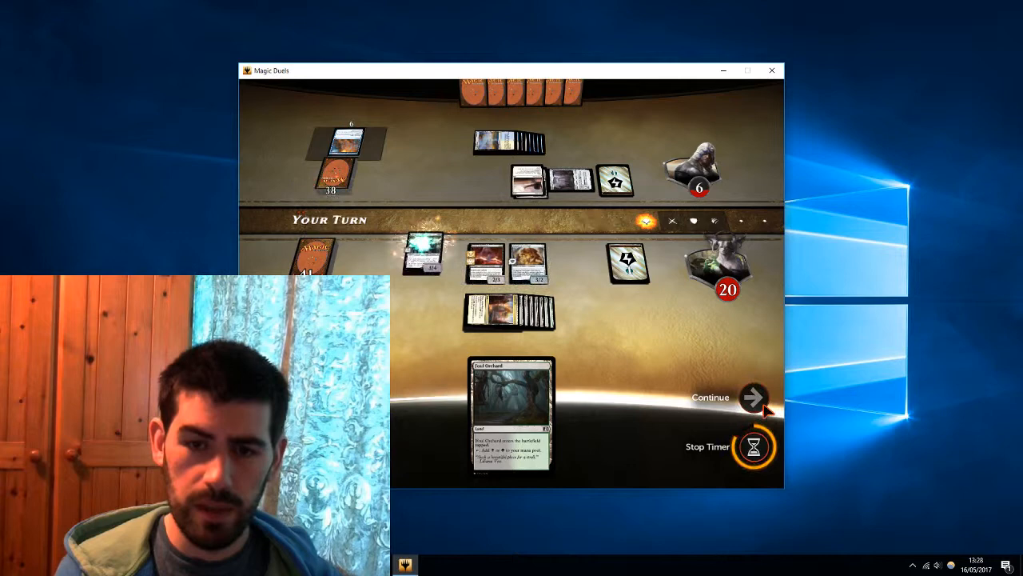
pyautogui.click(751, 398)
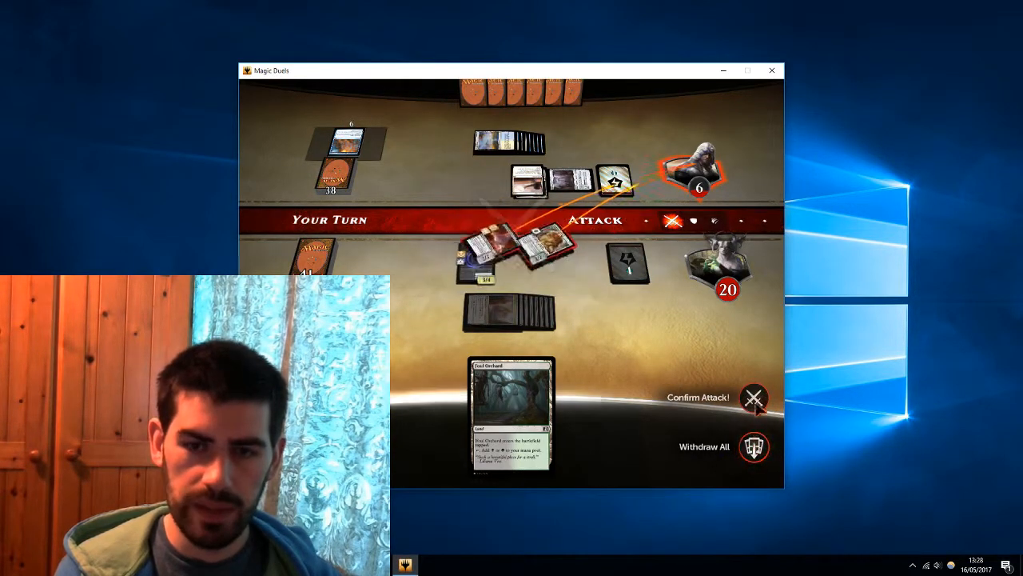
pyautogui.click(755, 396)
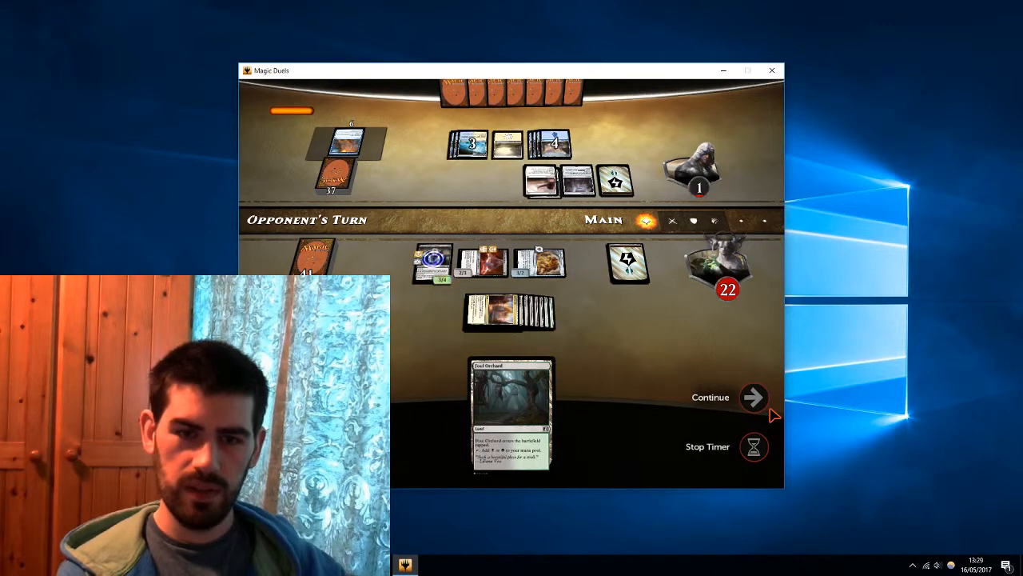
# Step: Let the opponent's turn proceed so the graveyard can be browsed on your turn
pyautogui.click(753, 447)
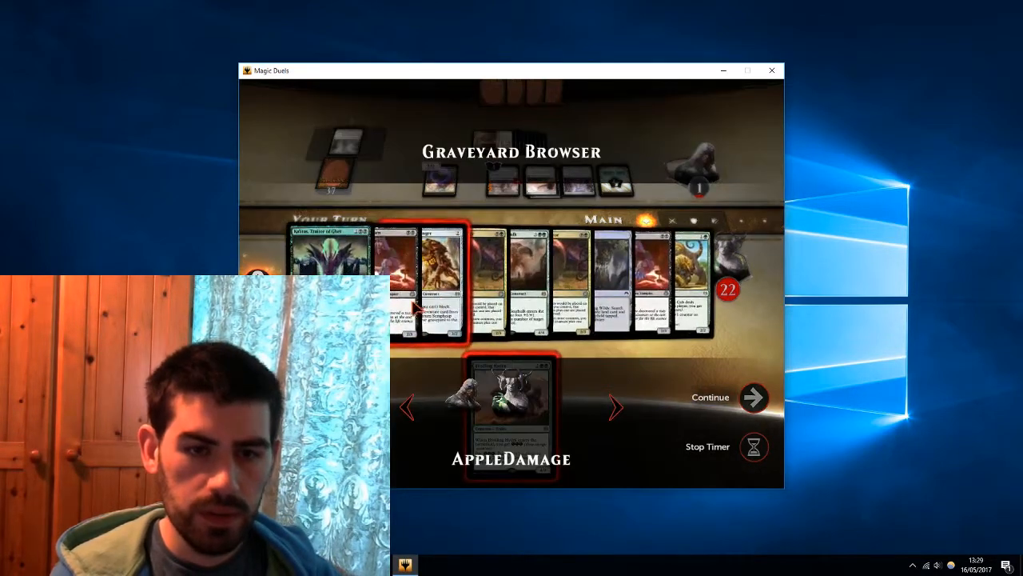
# Step: Return Scrapheap Scrounger from the graveyard by exiling another creature card, then confirm and pass the phase
pyautogui.click(752, 397)
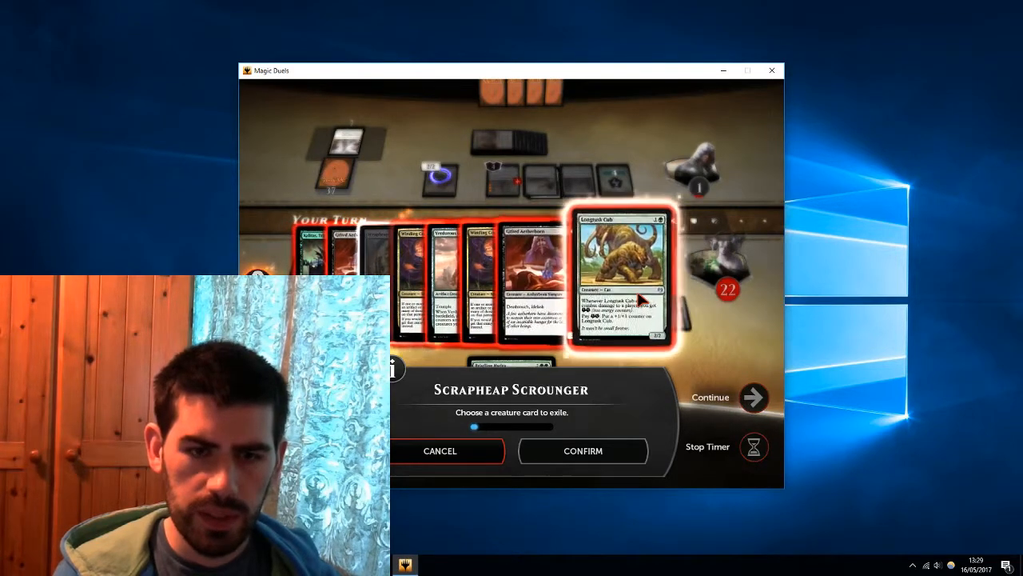
pyautogui.click(582, 451)
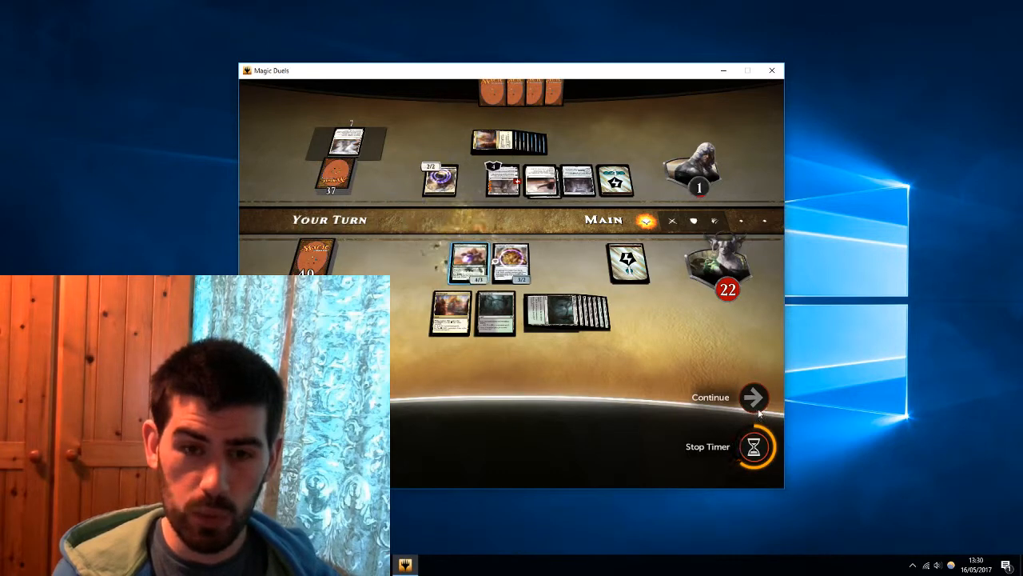
pyautogui.click(754, 396)
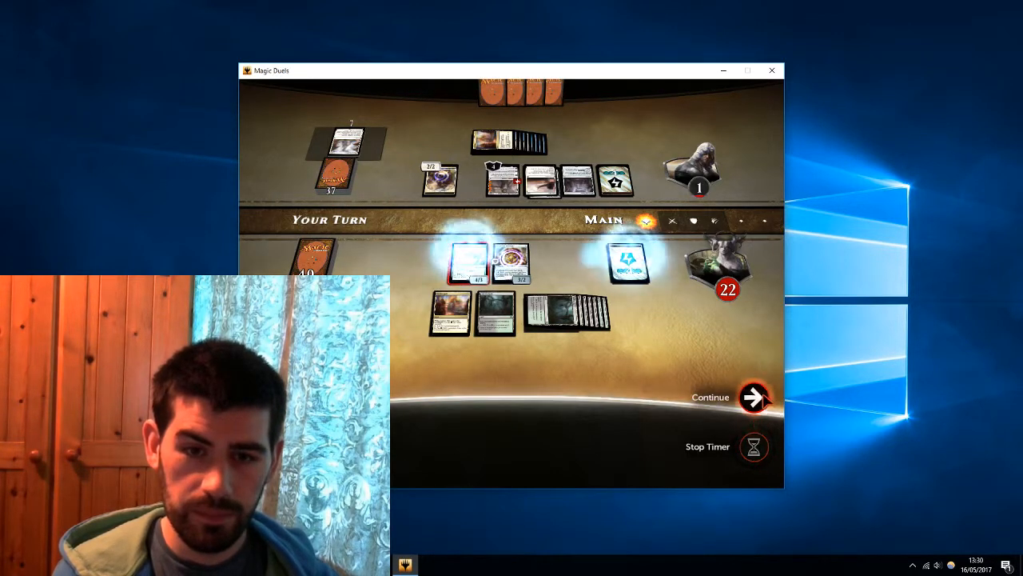
pyautogui.click(751, 396)
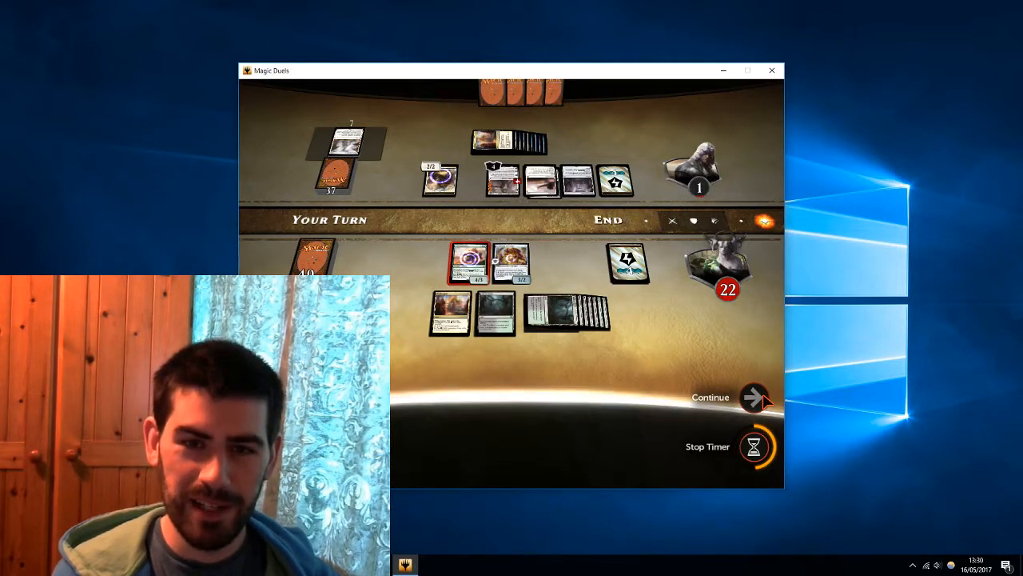
# Step: End the turn and wait through the opponent's turn until a Forest is drawn
pyautogui.click(752, 397)
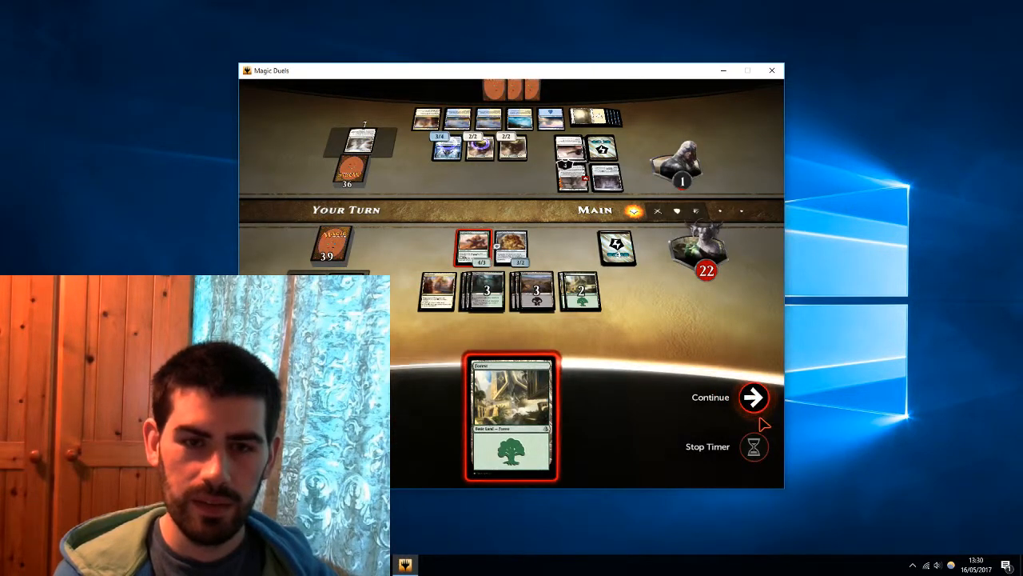
pyautogui.moveTo(559, 259)
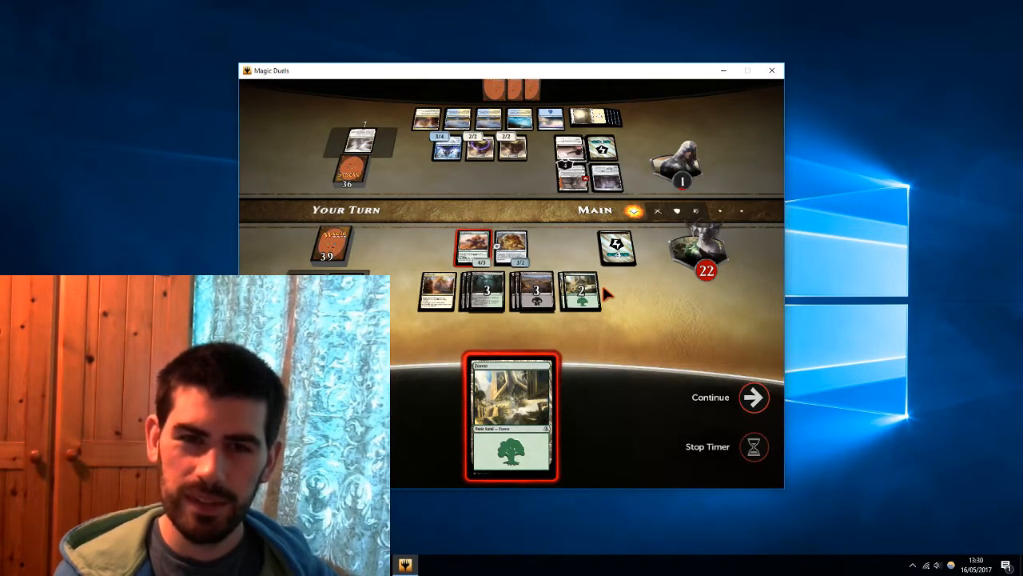
pyautogui.moveTo(643, 376)
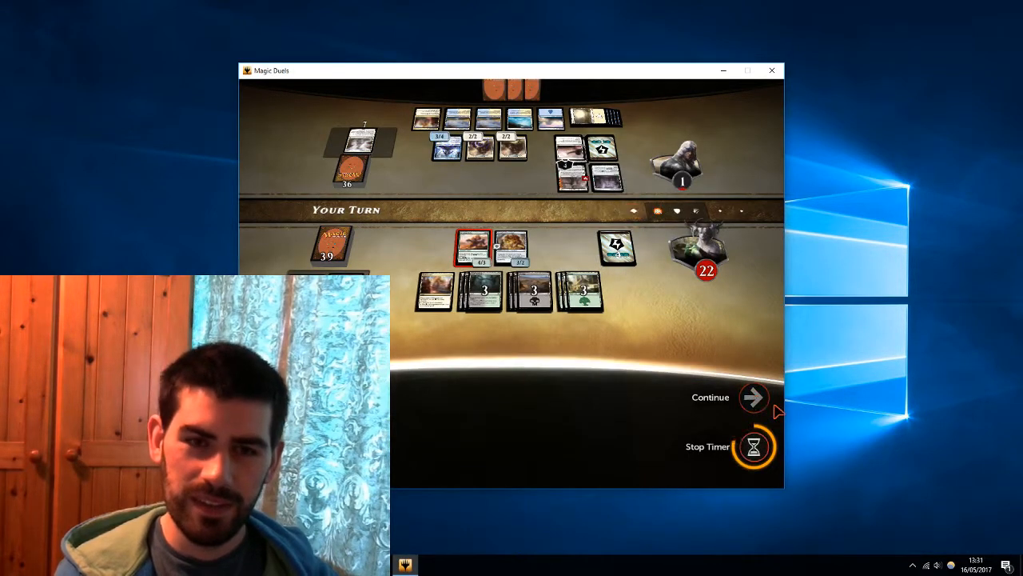
# Step: Enter the attack step and decline to attack, reaching the end of the turn
pyautogui.click(753, 397)
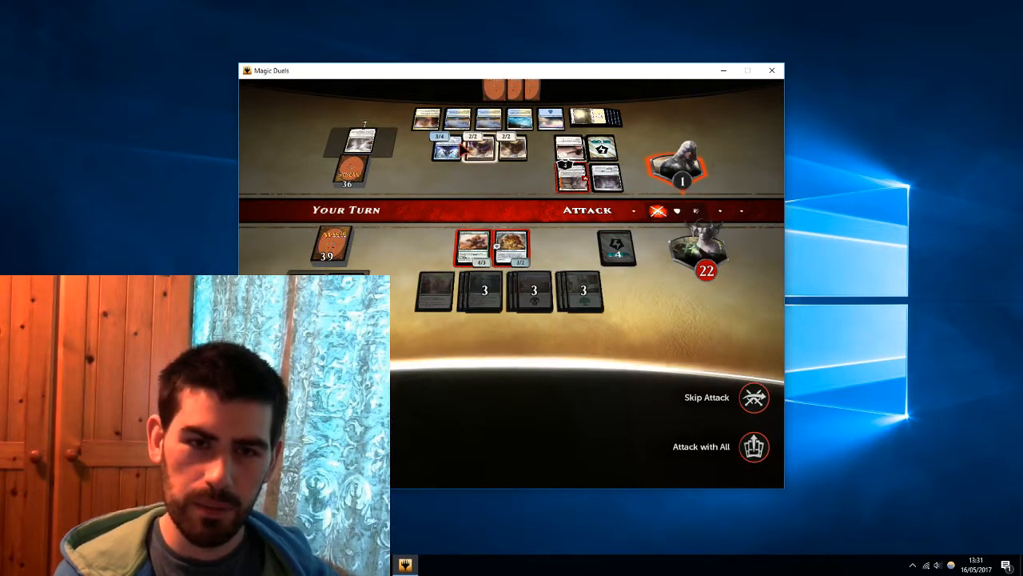
pyautogui.click(751, 446)
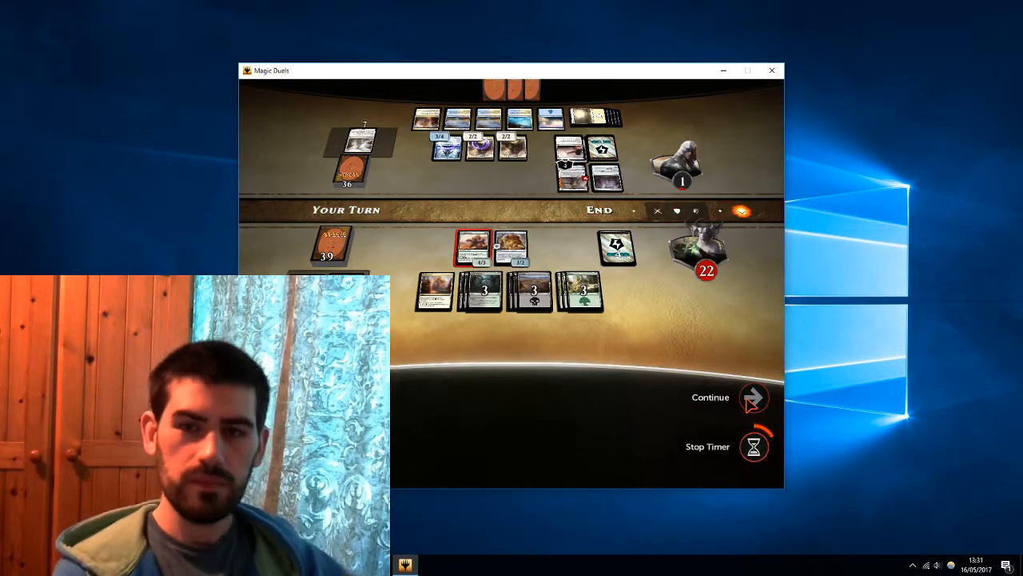
# Step: Pass the turn to the opponent, whose plays bring your life down to 17
pyautogui.click(751, 397)
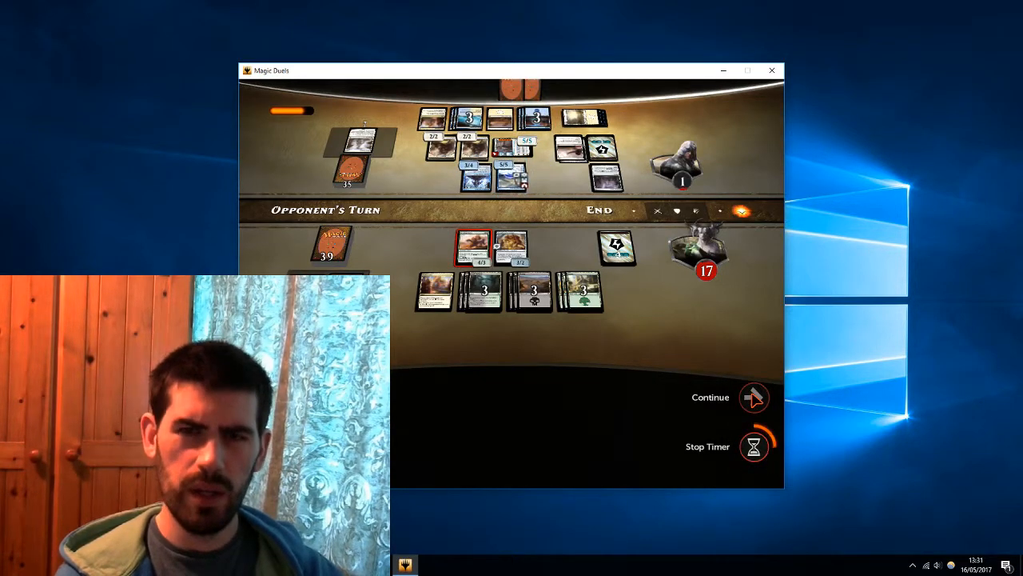
# Step: Finish the opponent's turn, then take your own turn skipping the attack and ending it
pyautogui.click(753, 397)
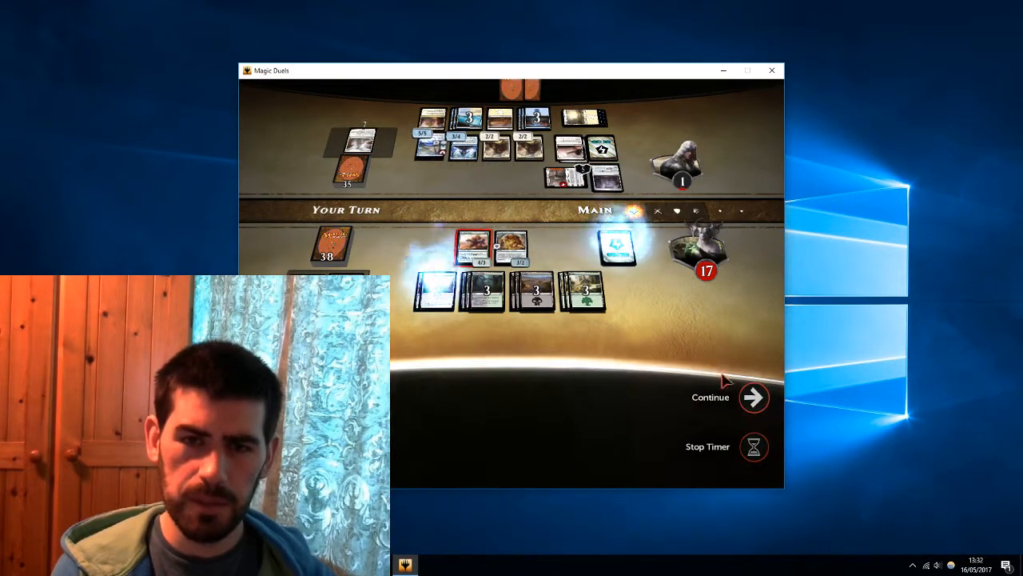
pyautogui.click(752, 397)
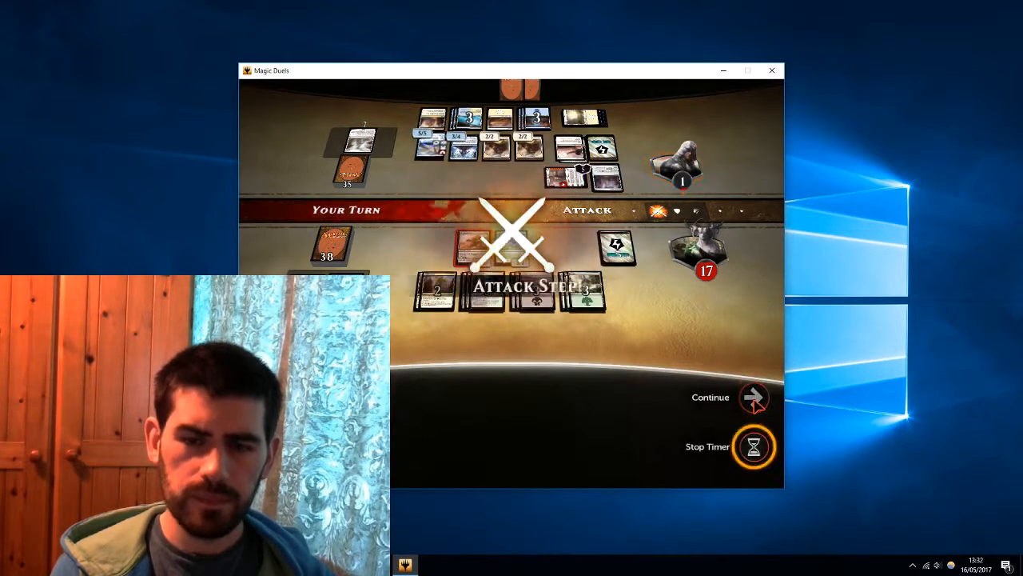
pyautogui.click(752, 397)
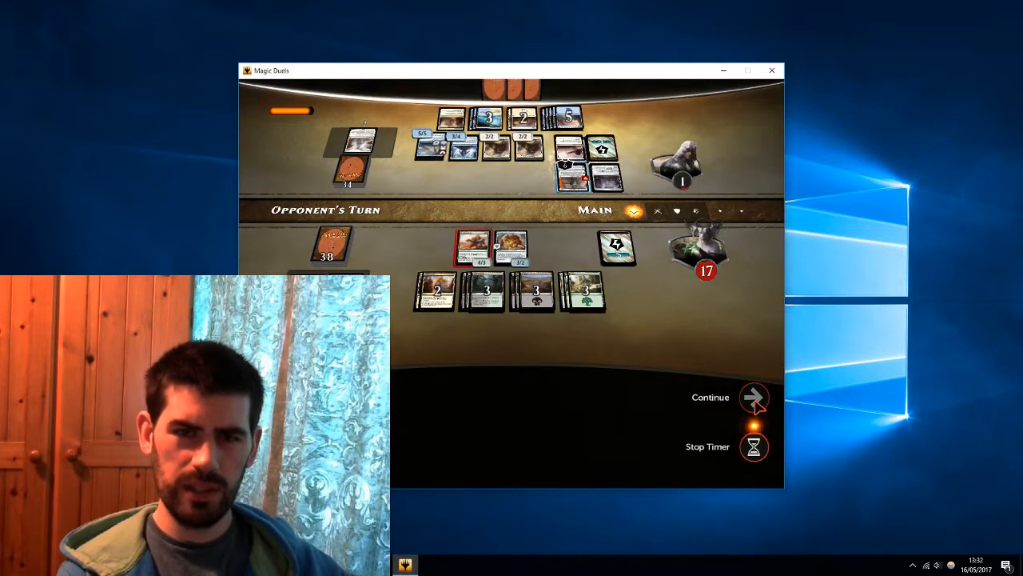
# Step: Let the opponent's attack drop your life to 12 and view their life total of 29
pyautogui.click(753, 447)
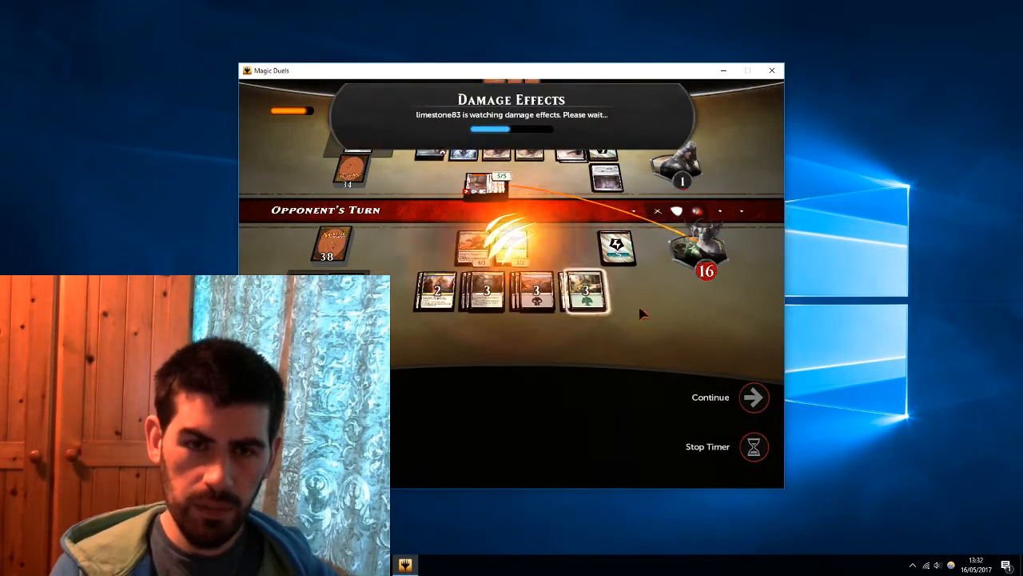
pyautogui.click(752, 396)
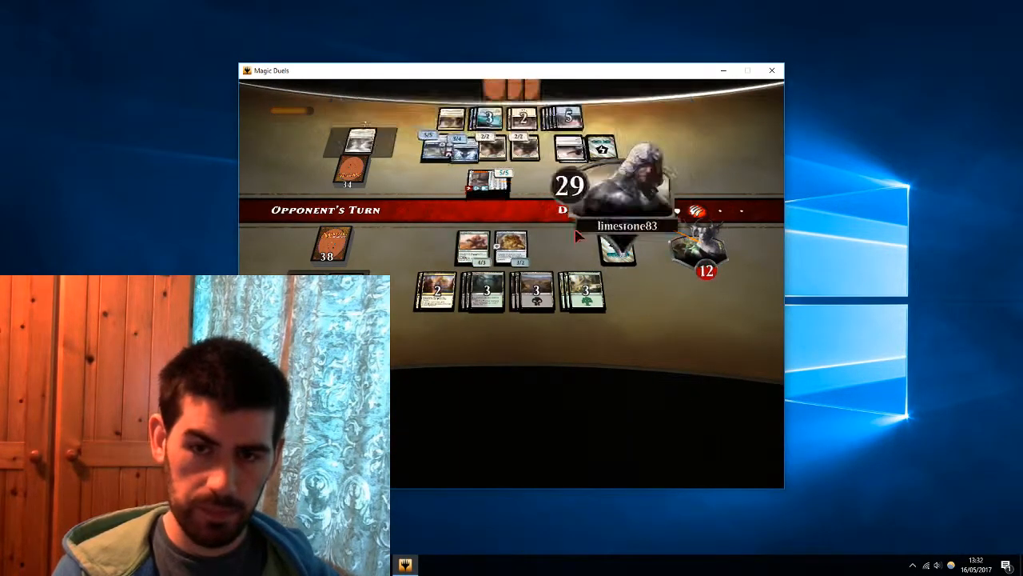